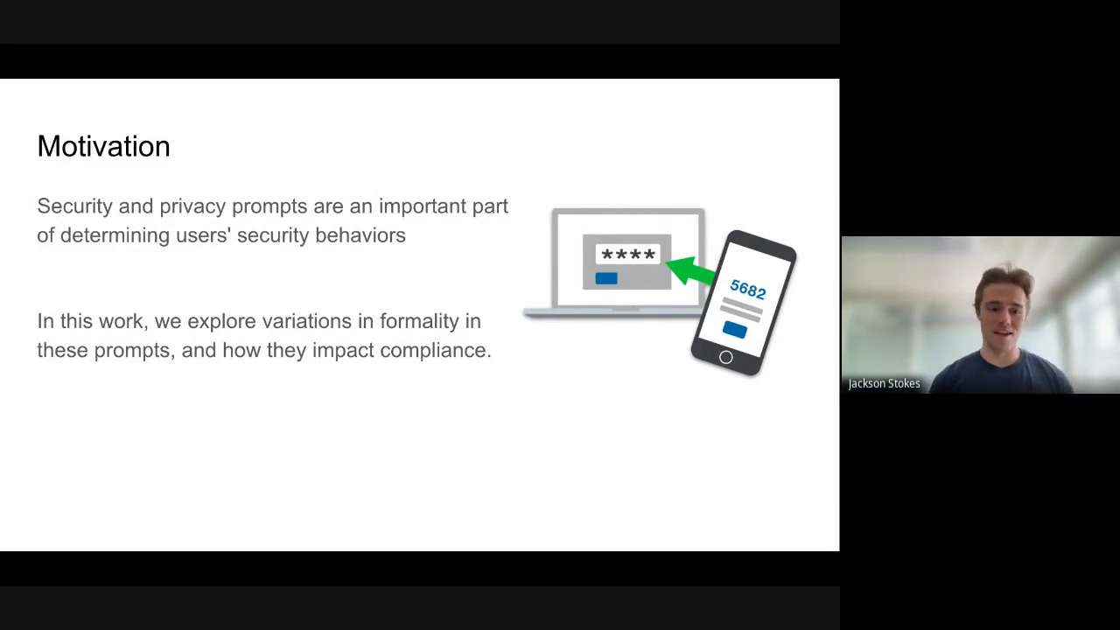
key("Right")
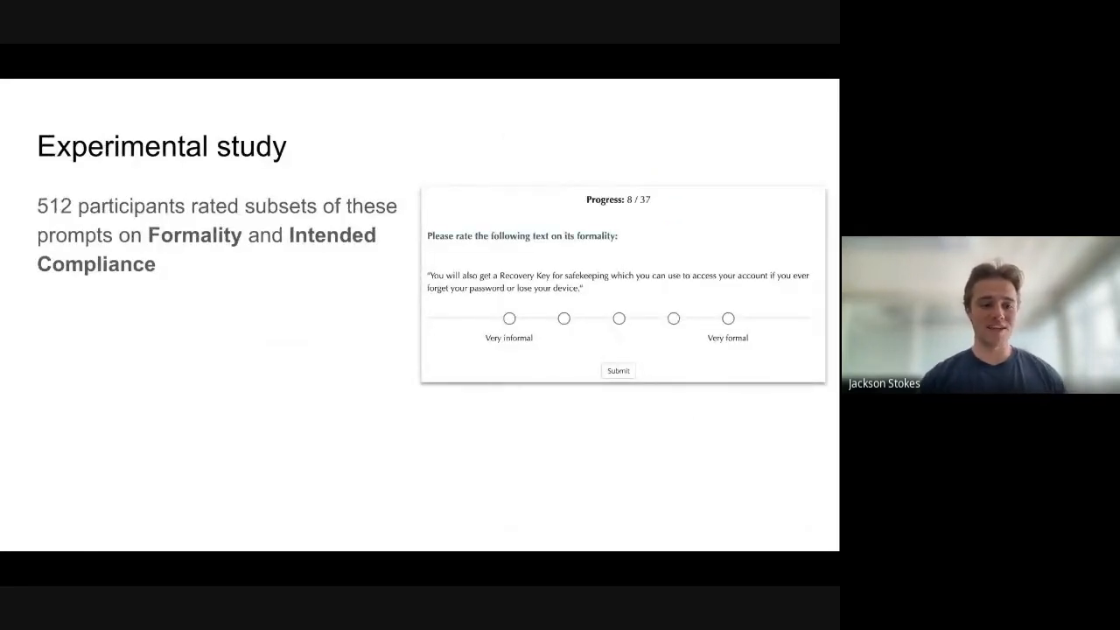